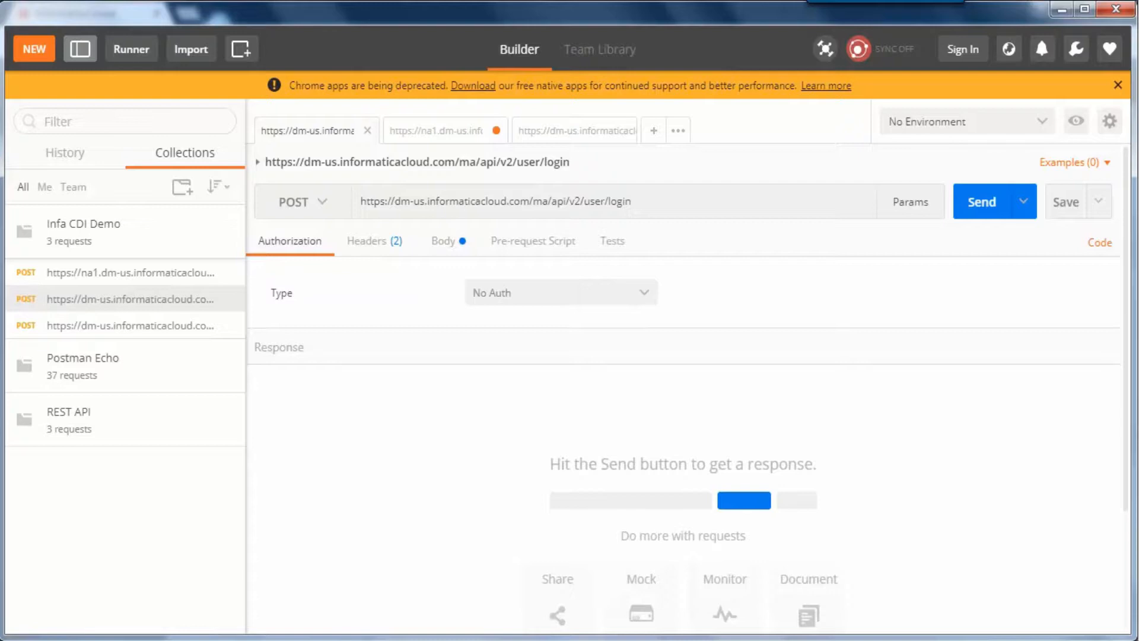
- Review the login request's Content-Type and Accept headers and its raw JSON credentials body
double_click(604, 202)
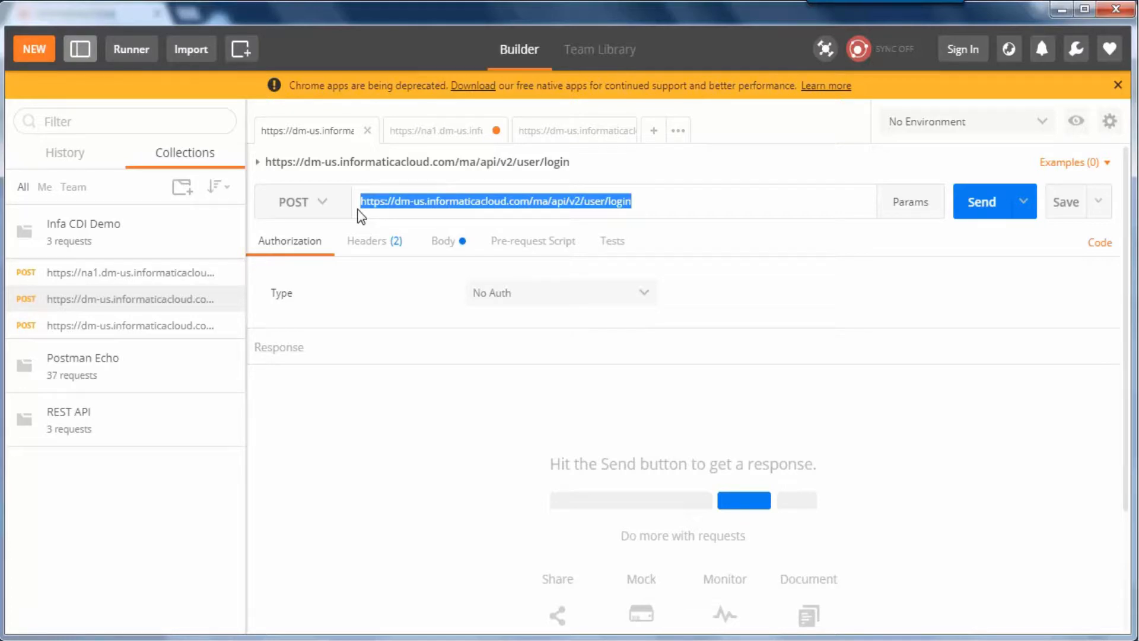
left_click(374, 241)
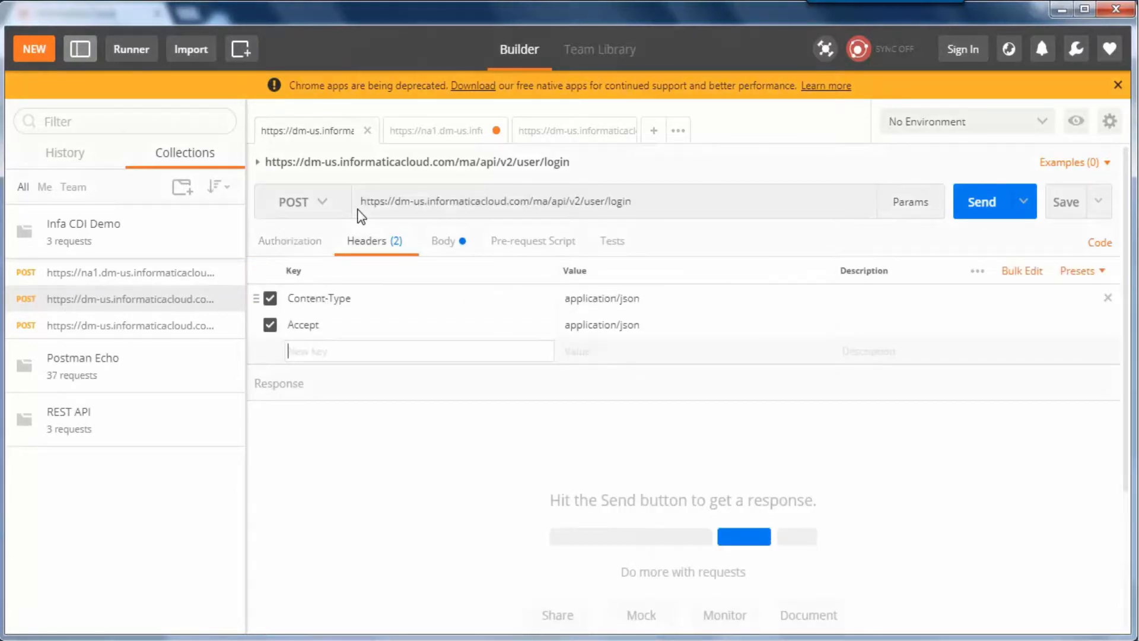
mouse_move(710, 314)
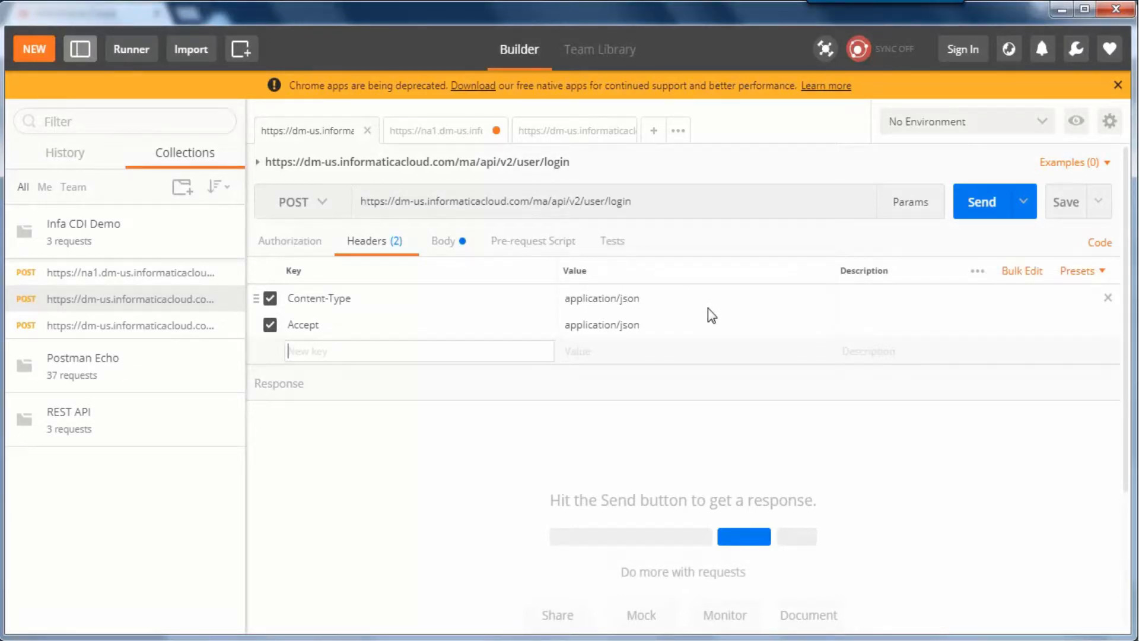
left_click(443, 241)
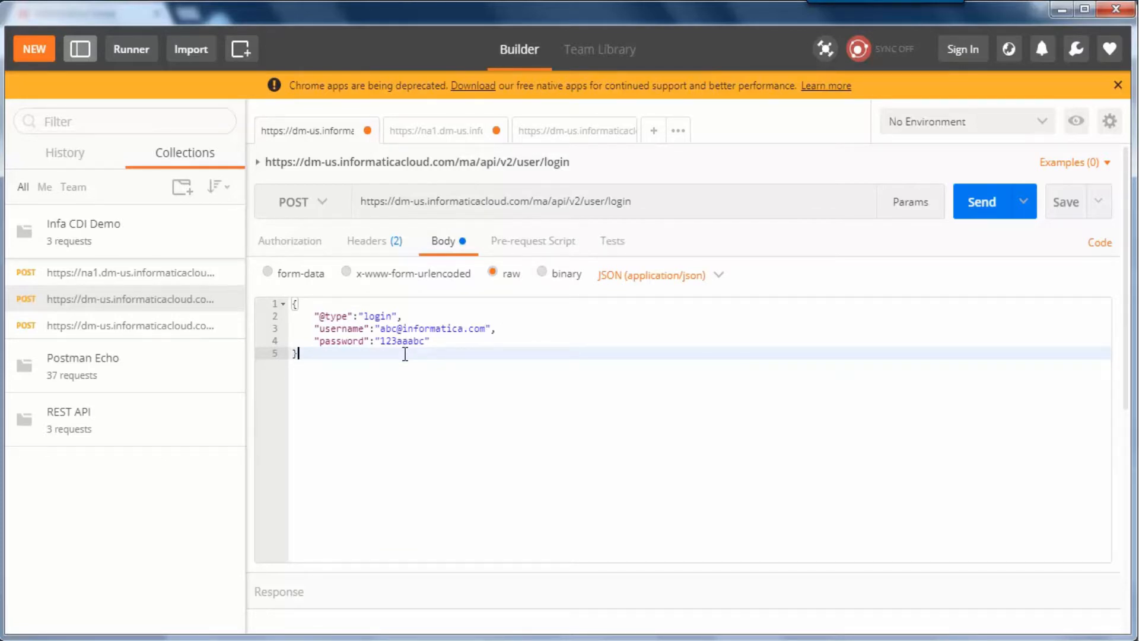
- Send the login request and receive the user profile with serverUrl and icSessionId
left_click(981, 202)
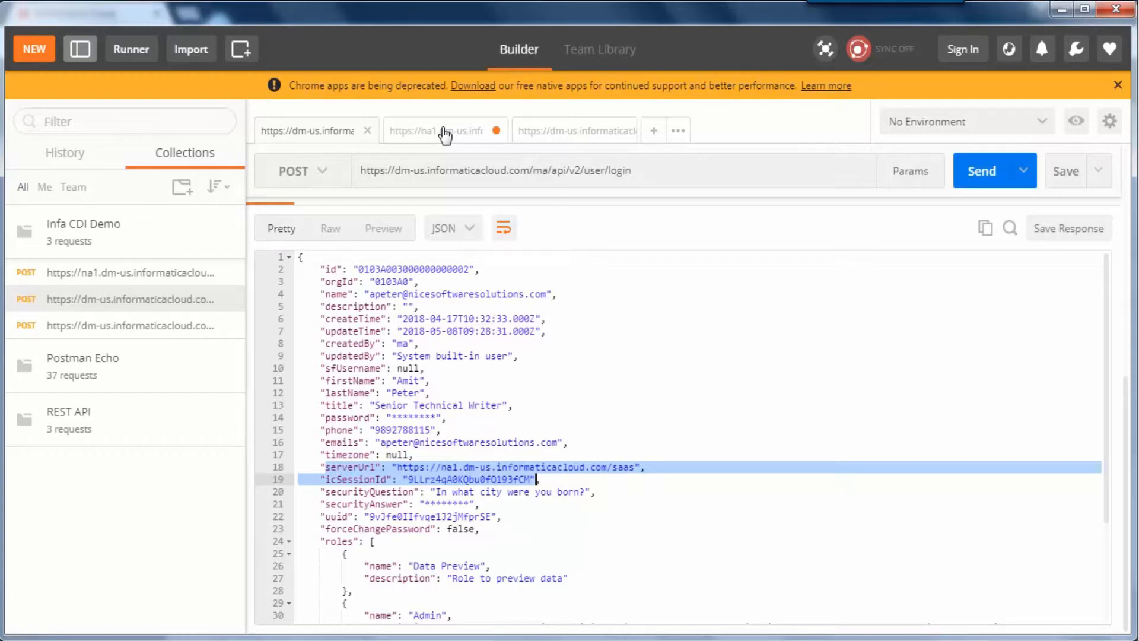
- Switch to the saved na1 job/start POST request
left_click(435, 130)
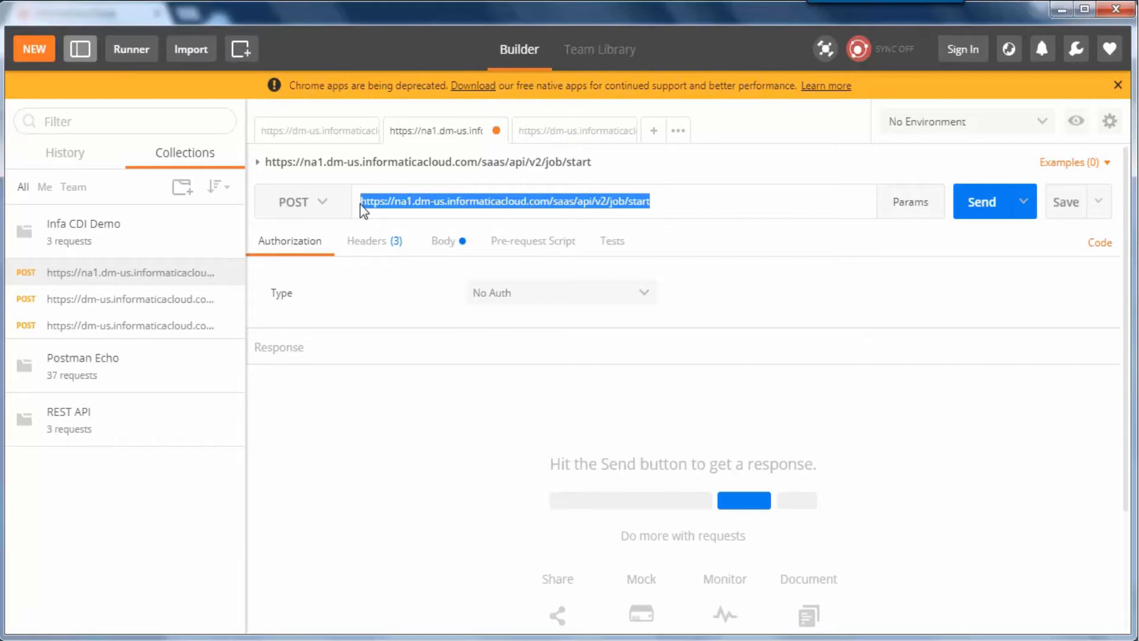
- Send the job/start request with its JSON job body and see Status 200 OK
left_click(443, 241)
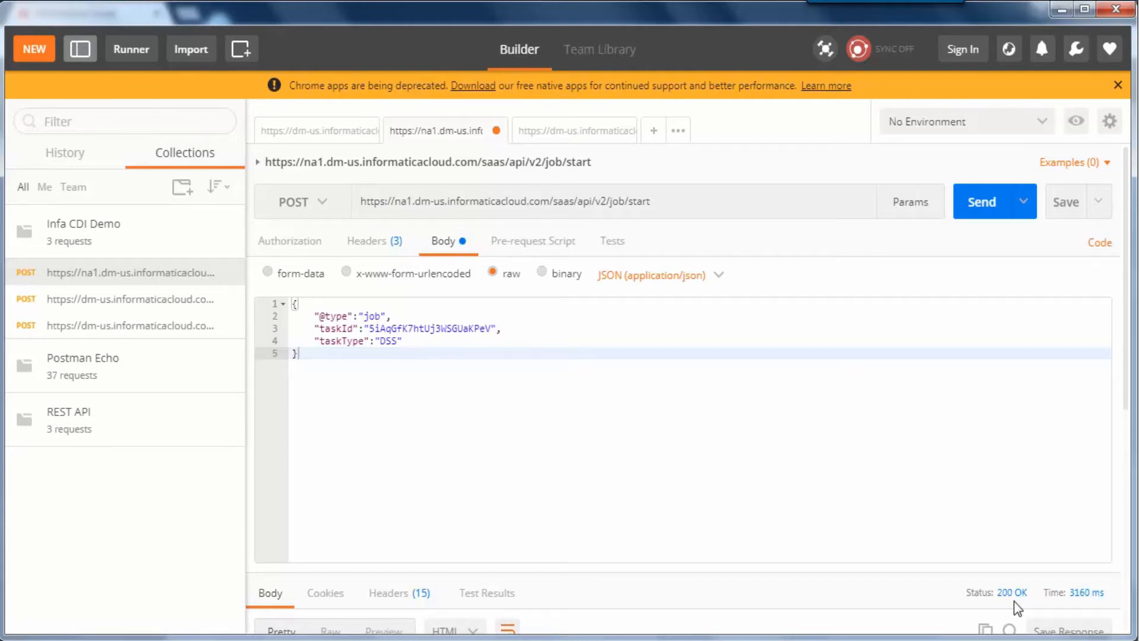
scroll("down", 3)
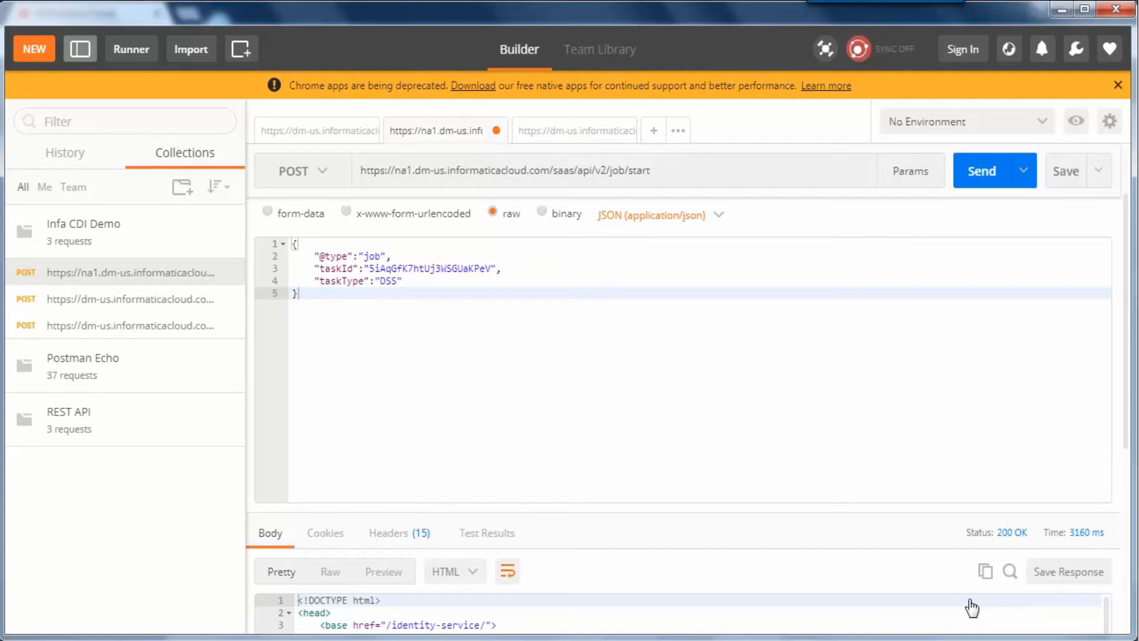
mouse_move(593, 267)
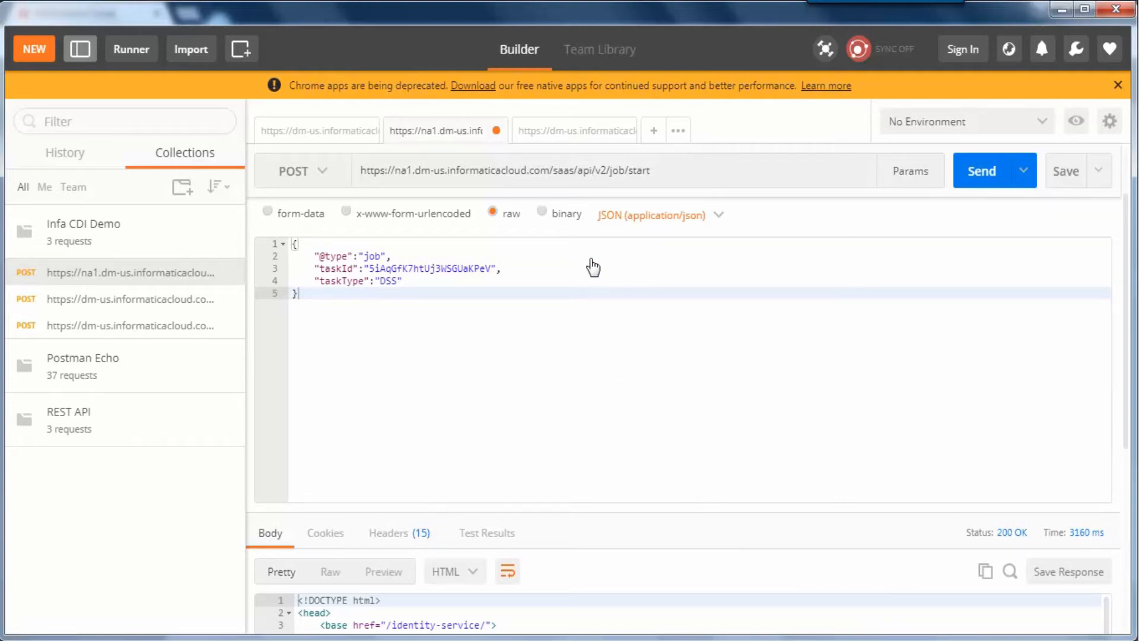